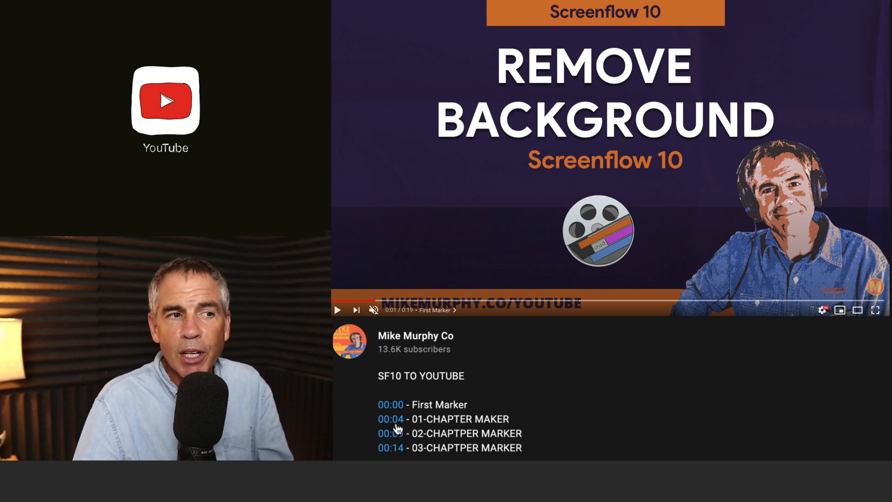
Step: Jump the example YouTube video to a chapter using a blue description timestamp
click(391, 433)
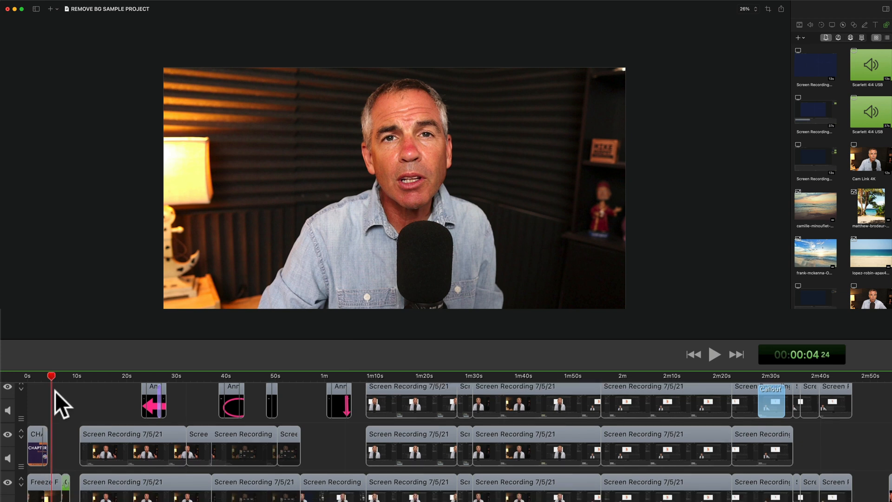
Step: Add a marker named 01-INTRODUCTION at the 4-second point of the timeline
right_click(52, 378)
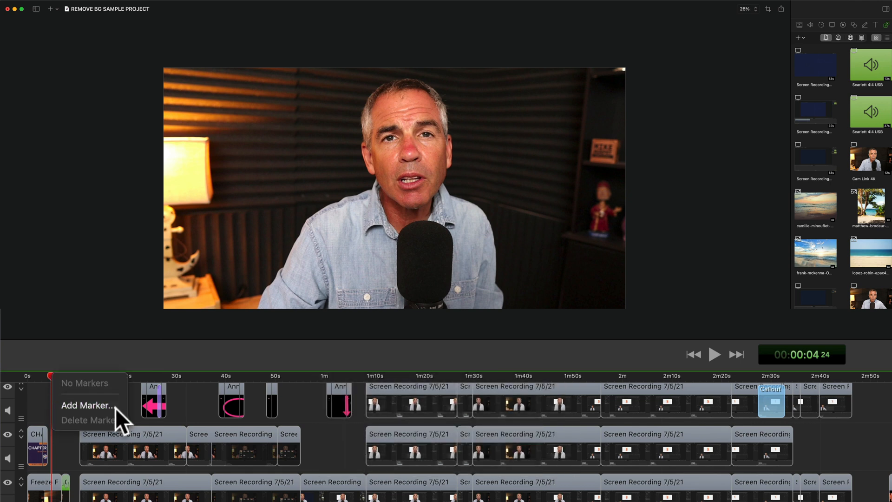
click(88, 405)
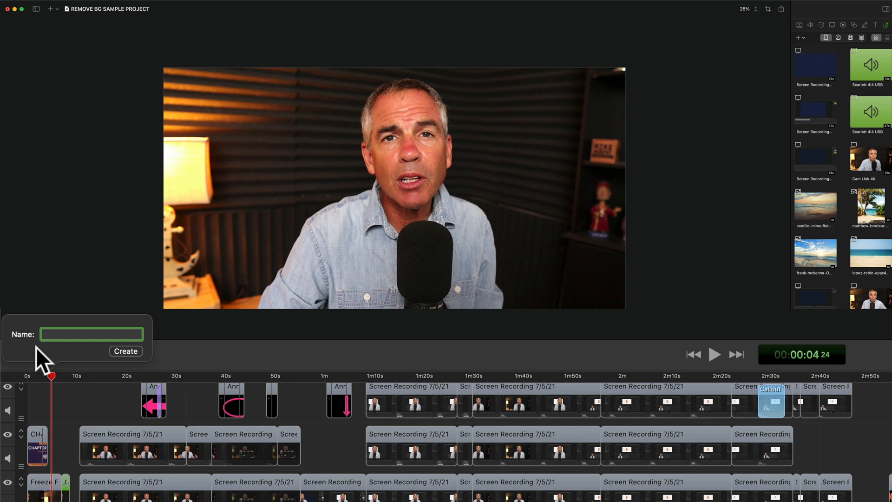
text(1-INTRODUCTION)
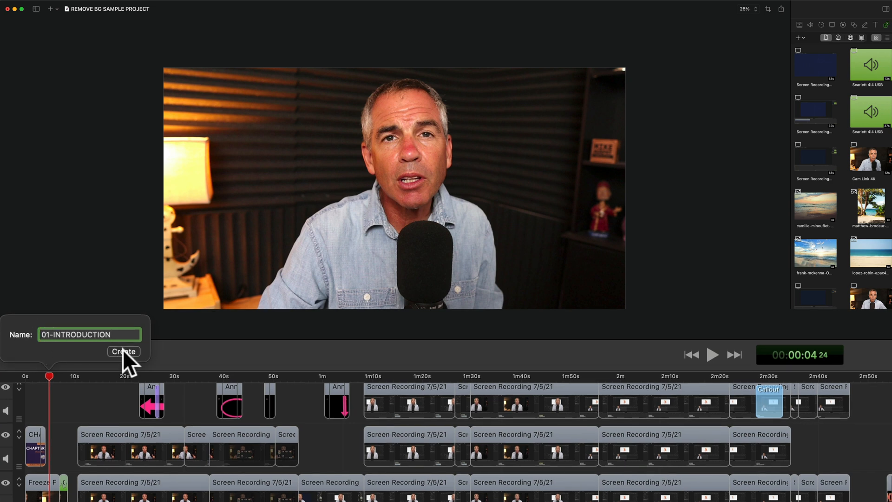
click(123, 352)
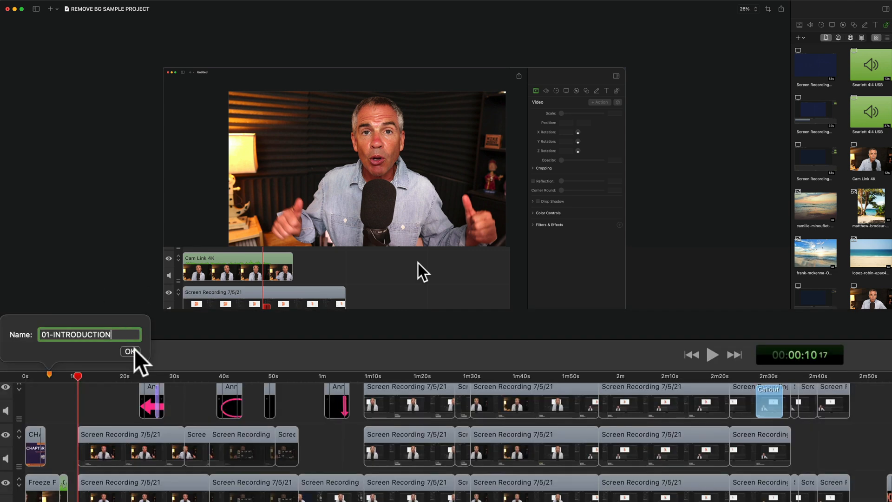
click(129, 352)
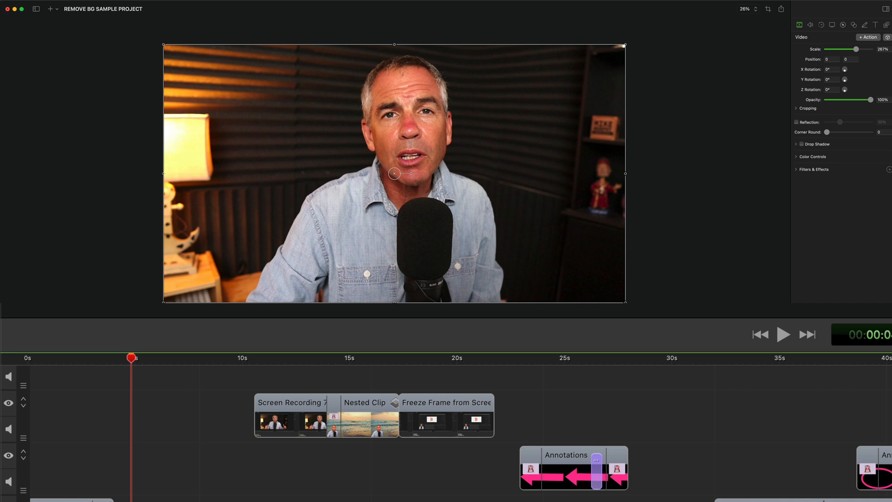
mouse_move(250, 370)
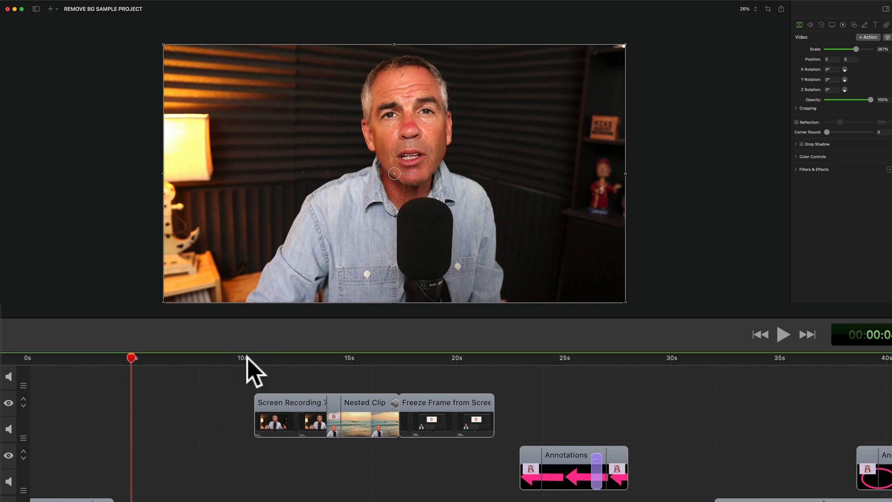
Step: Move the playhead to 10 seconds and add a new marker there
click(255, 357)
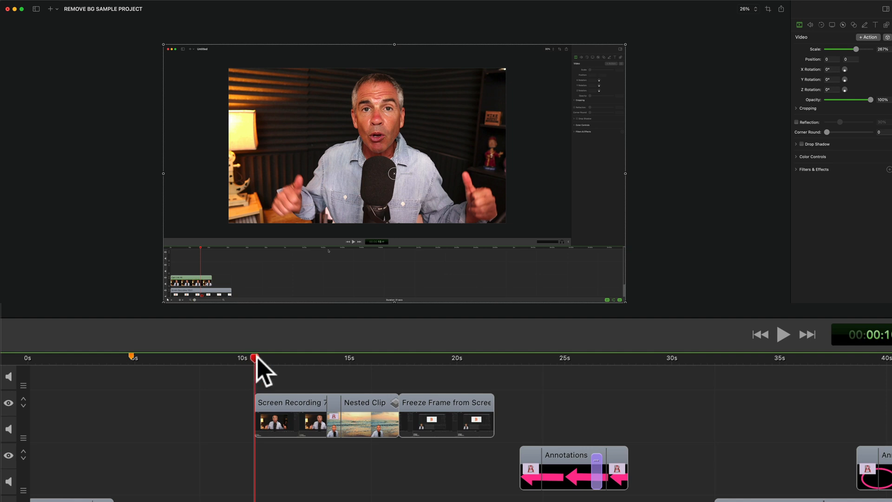
right_click(255, 359)
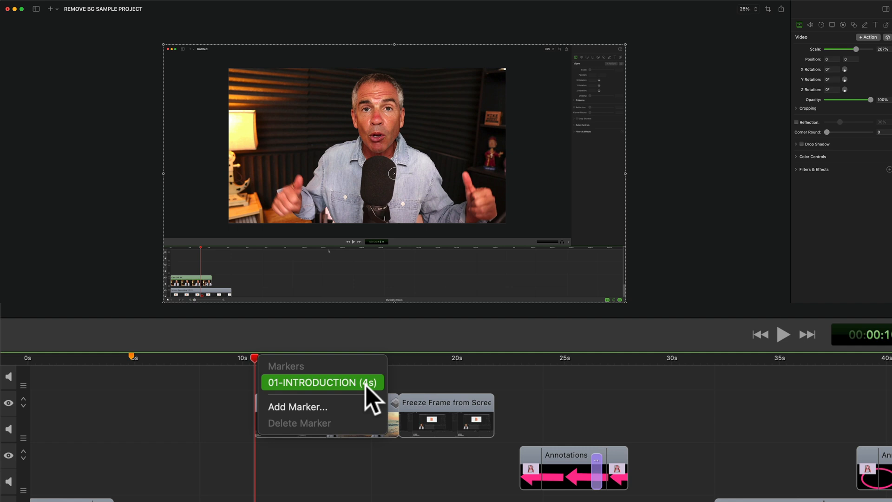
mouse_move(370, 420)
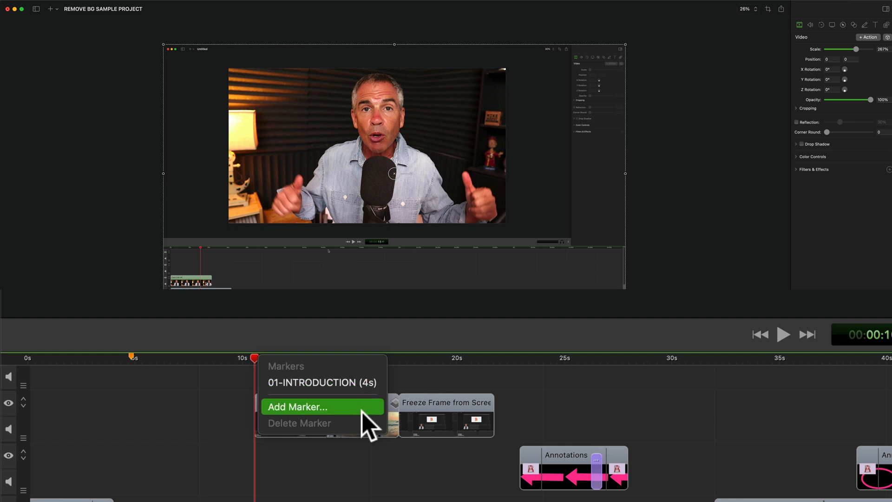
click(296, 406)
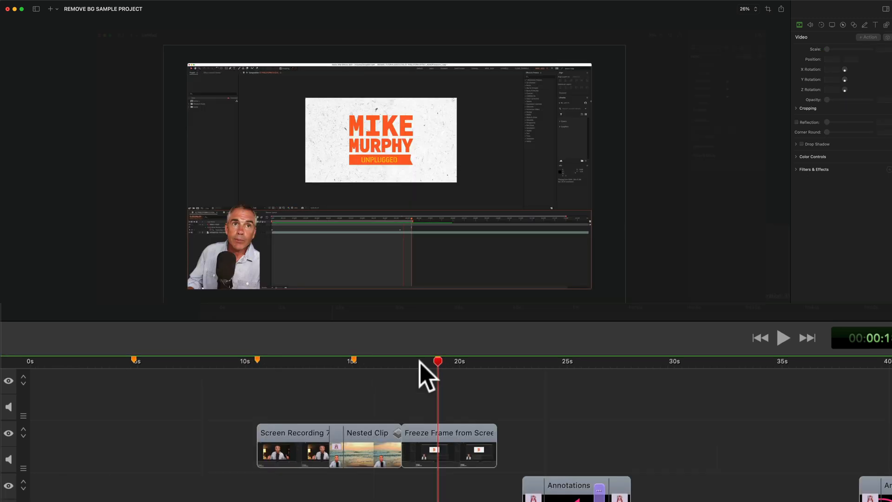
mouse_move(359, 376)
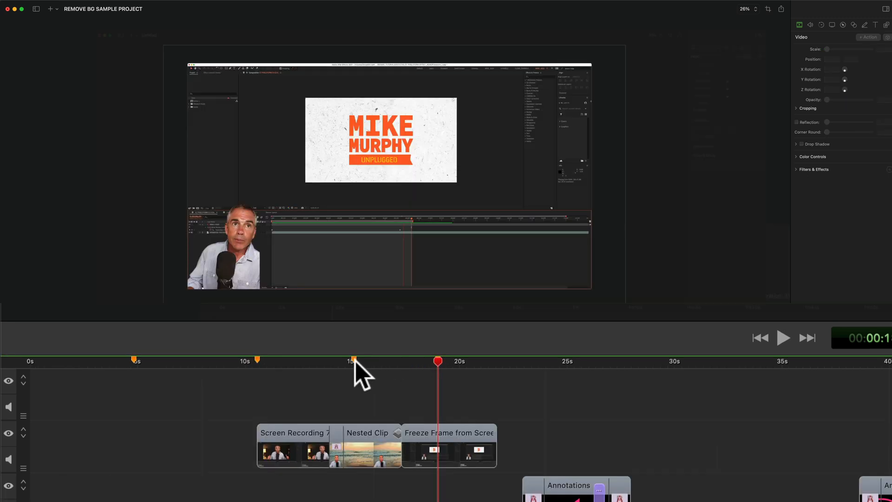
Step: Review the existing chapter markers through the timeline ruler's marker list
right_click(353, 362)
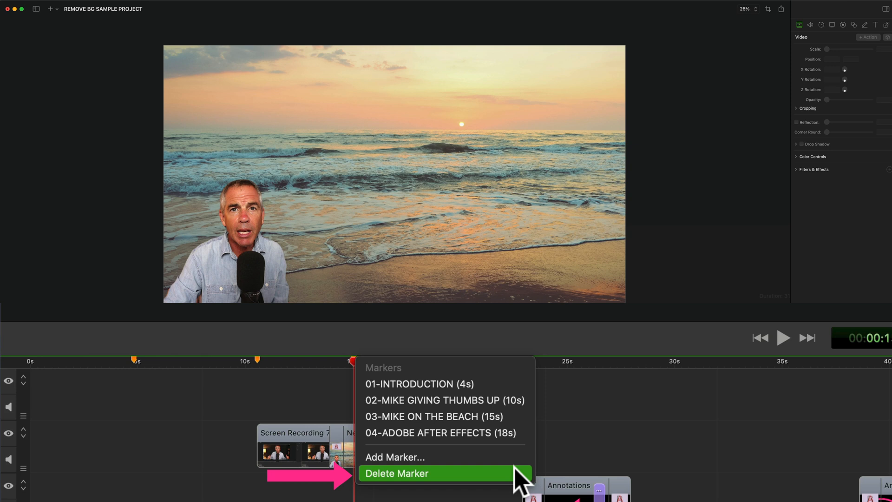
mouse_move(588, 449)
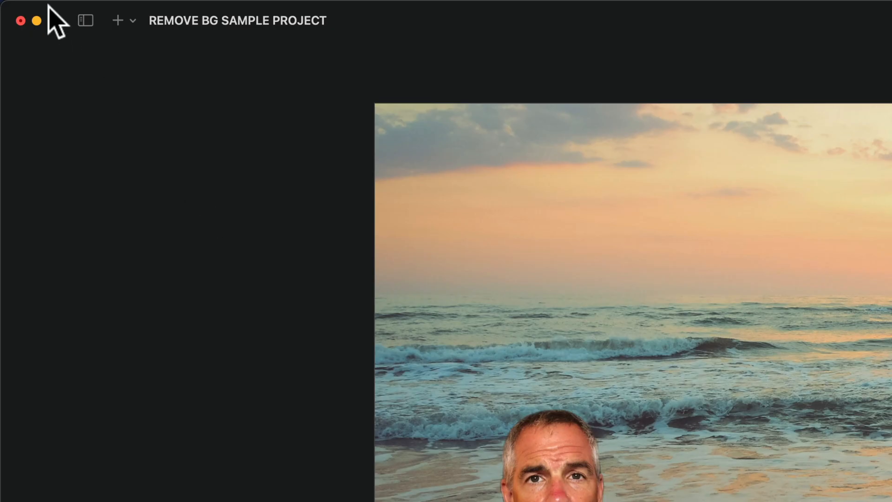
Step: Start File > Publish to YouTube, sign in and allow ScreenFlow account access
click(130, 9)
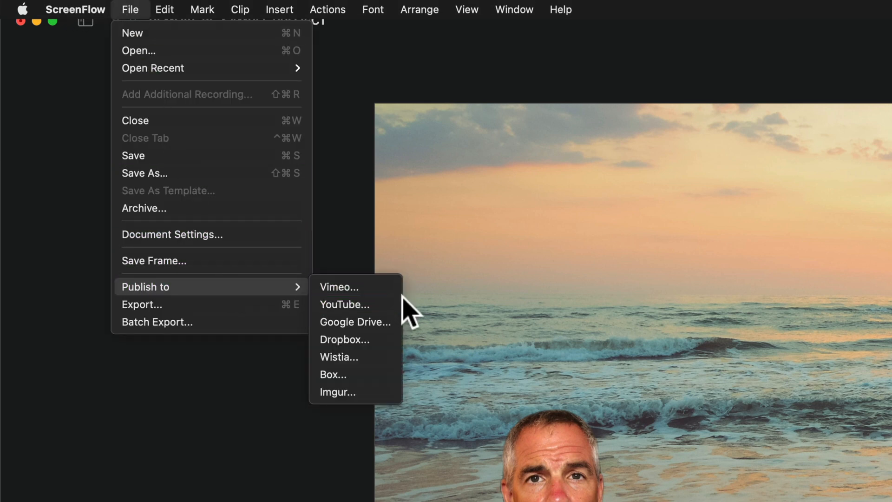
click(344, 304)
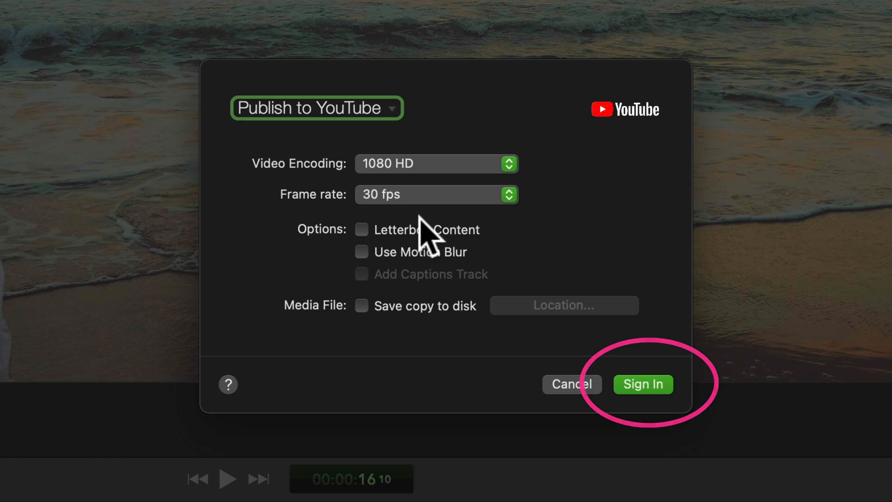
click(643, 384)
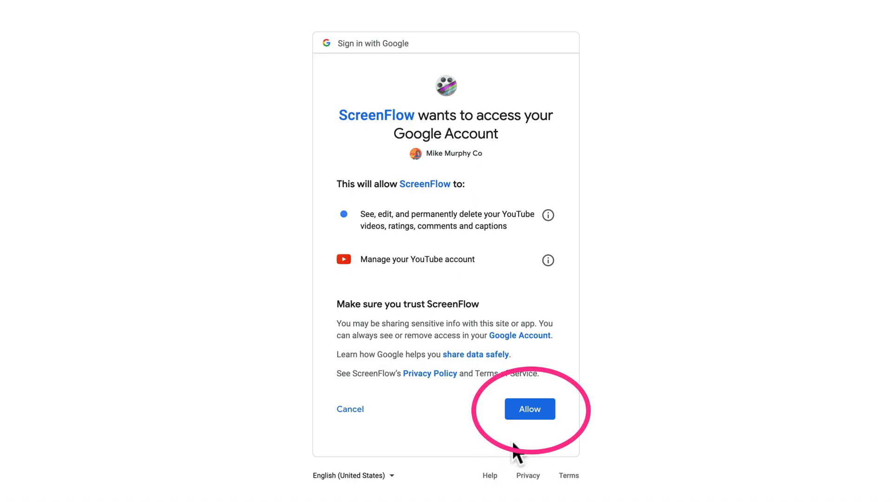
click(529, 408)
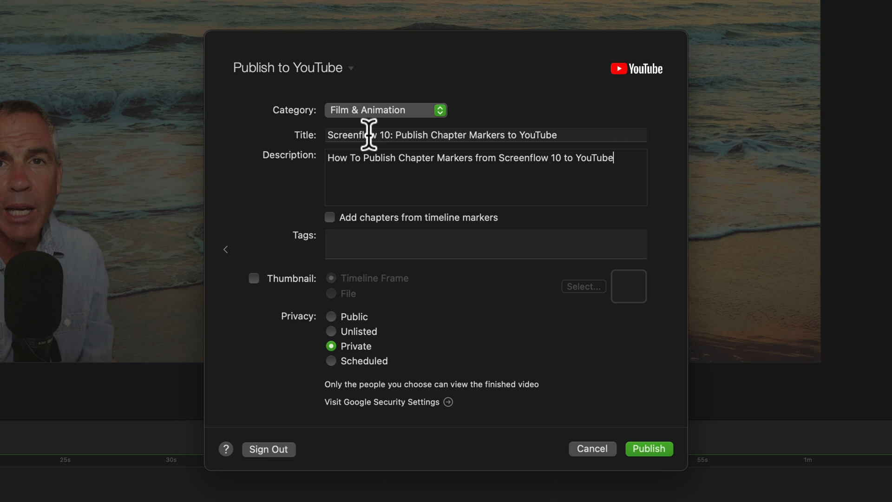
mouse_move(334, 159)
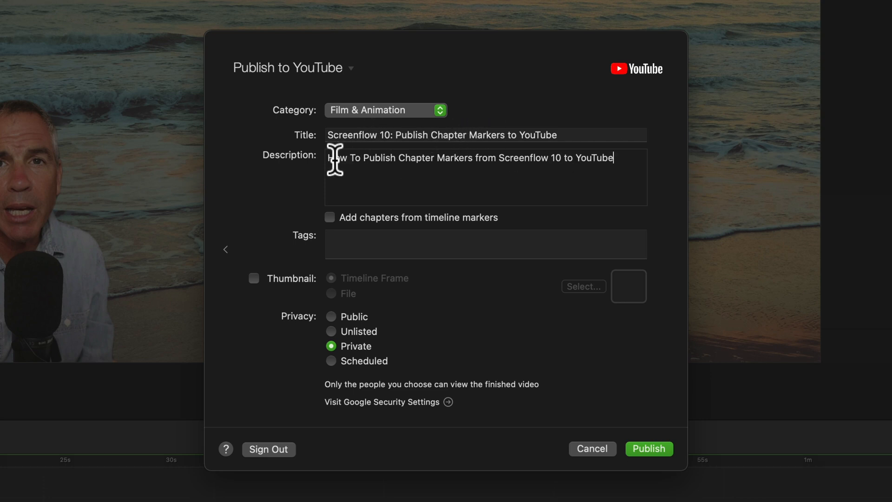
mouse_move(608, 161)
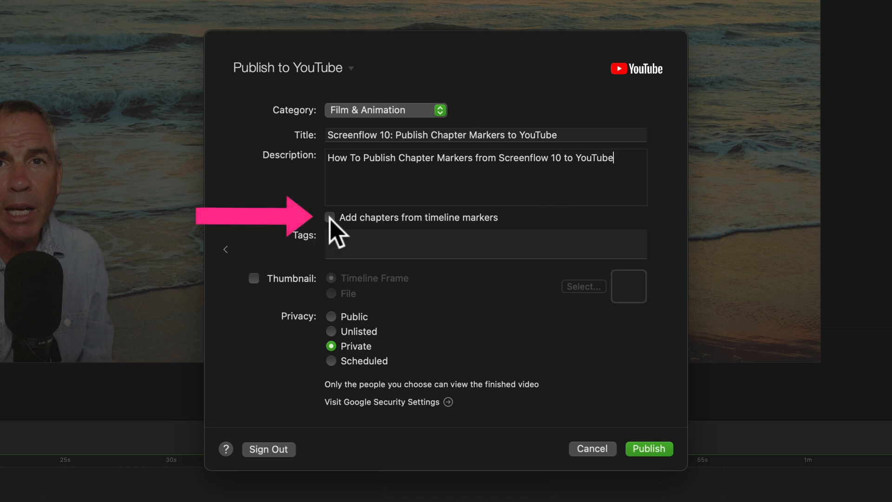
Step: Enable chapters from timeline markers and a Timeline Frame thumbnail, then publish
click(330, 218)
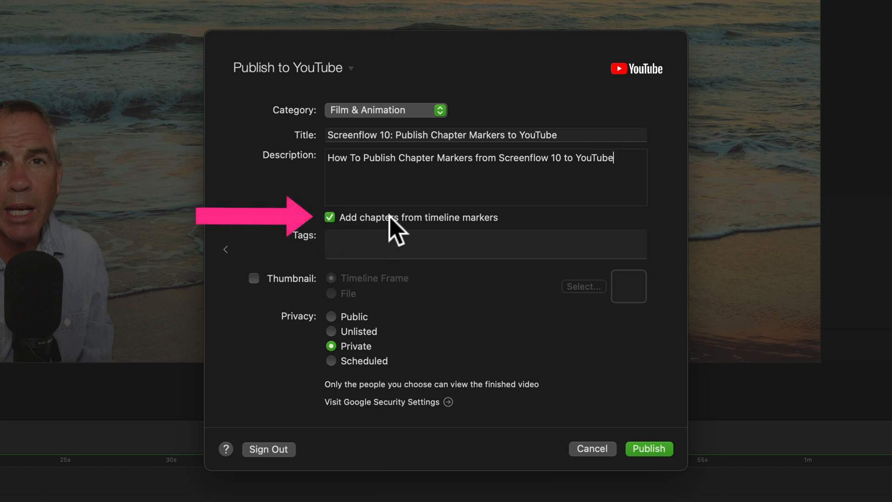
mouse_move(481, 230)
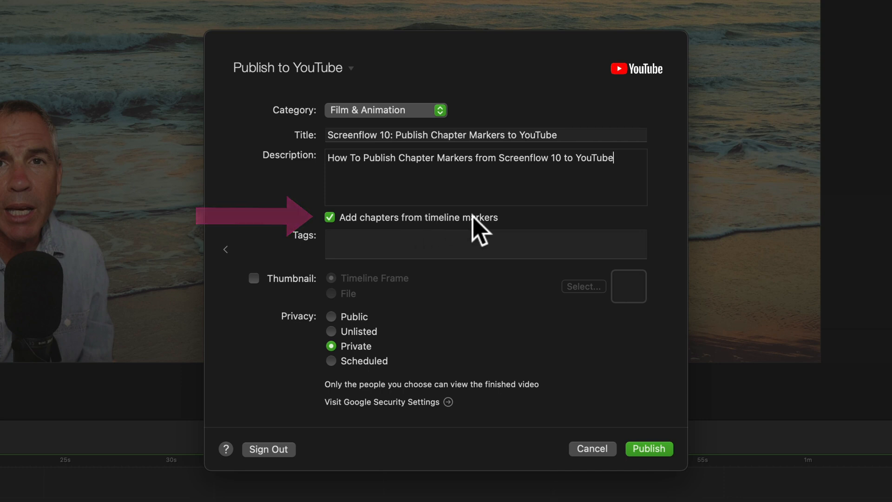
click(253, 278)
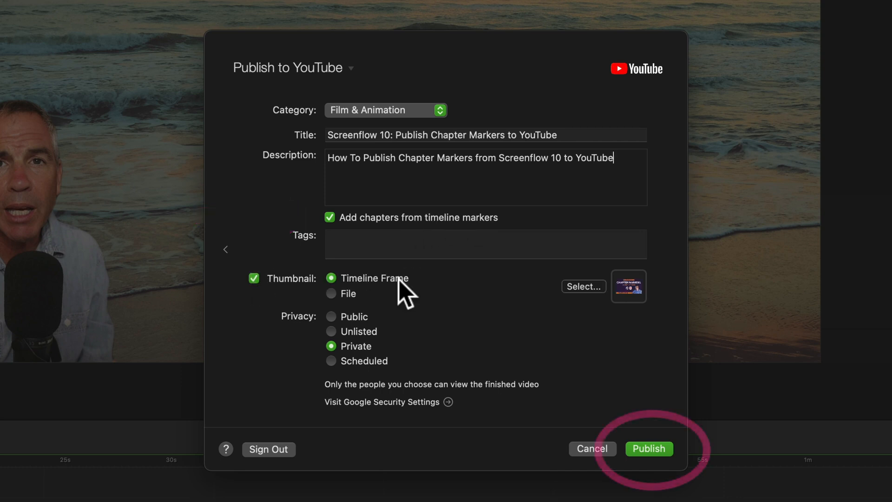
mouse_move(341, 332)
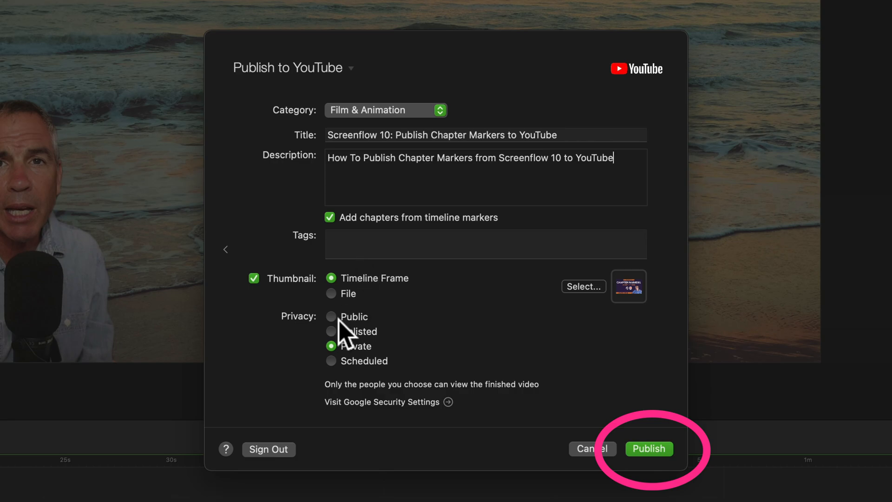
click(648, 449)
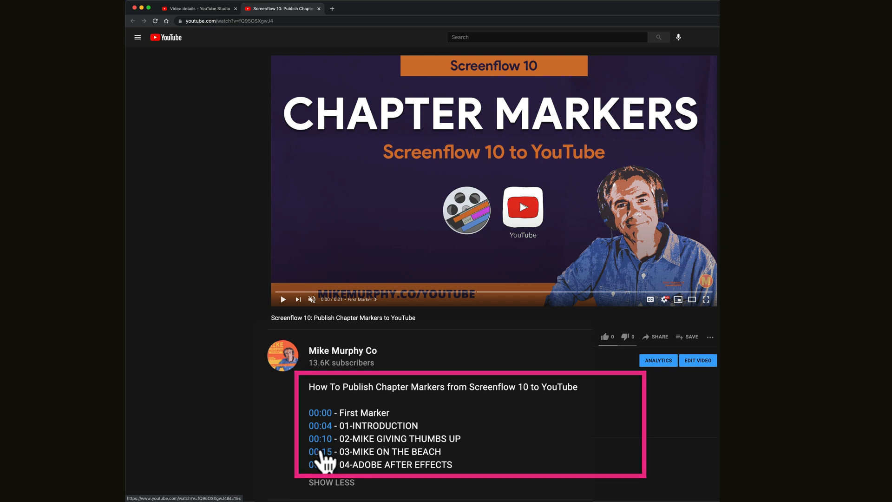
Step: Jump the published video to 03-MIKE ON THE BEACH via its 00:15 description link
click(320, 451)
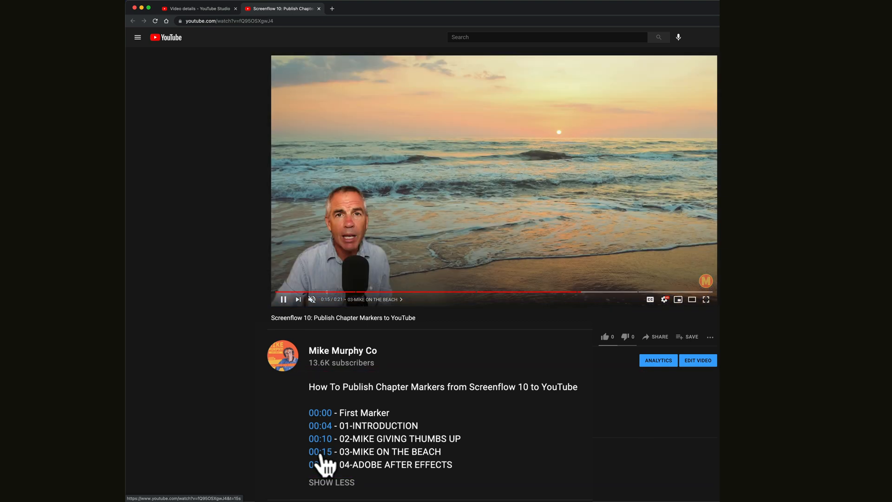
mouse_move(392, 337)
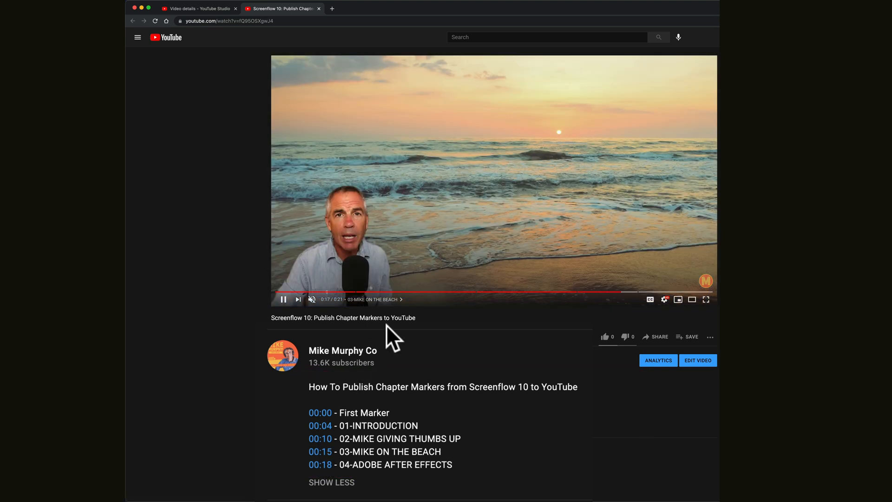